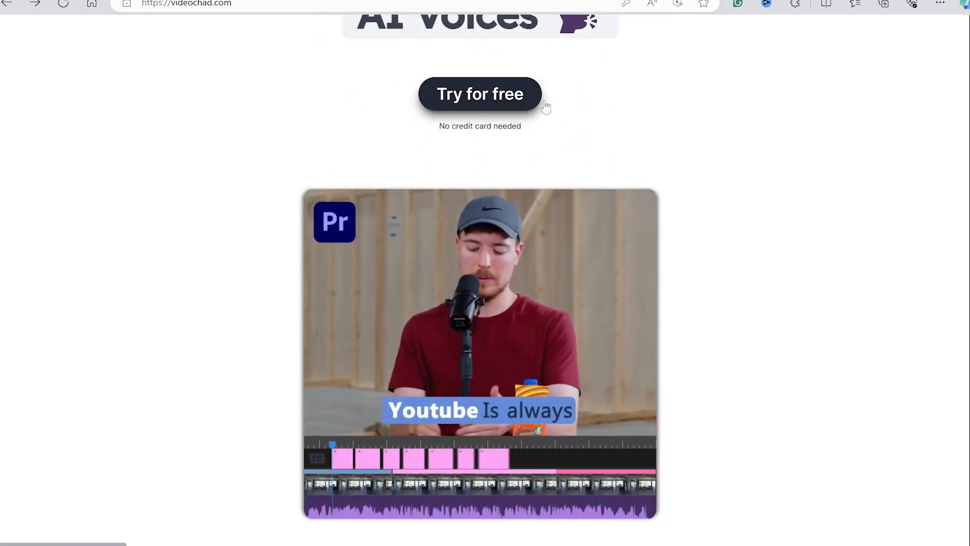
Review the VideoChat Premiere Pro plugin installation instructions from the Try for free page.
click(479, 94)
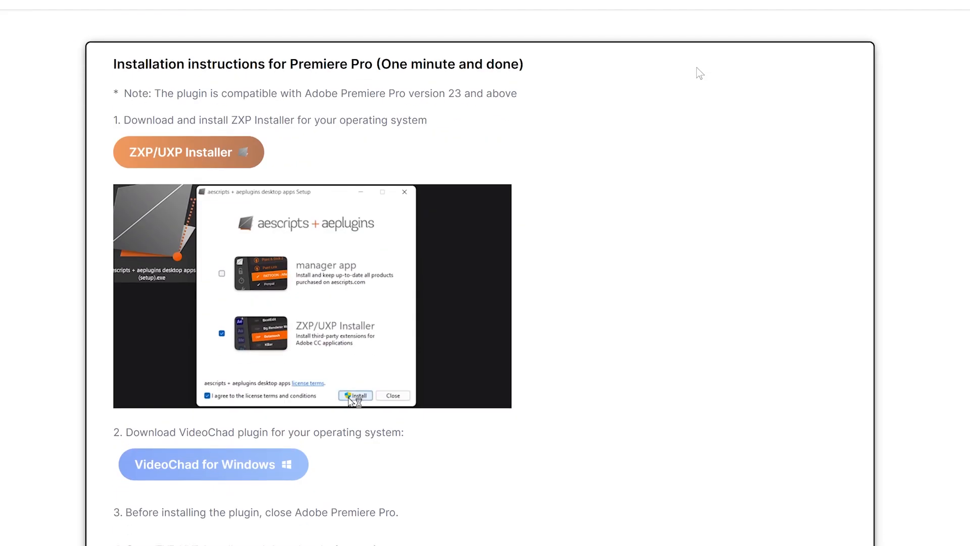
scroll(down, 3)
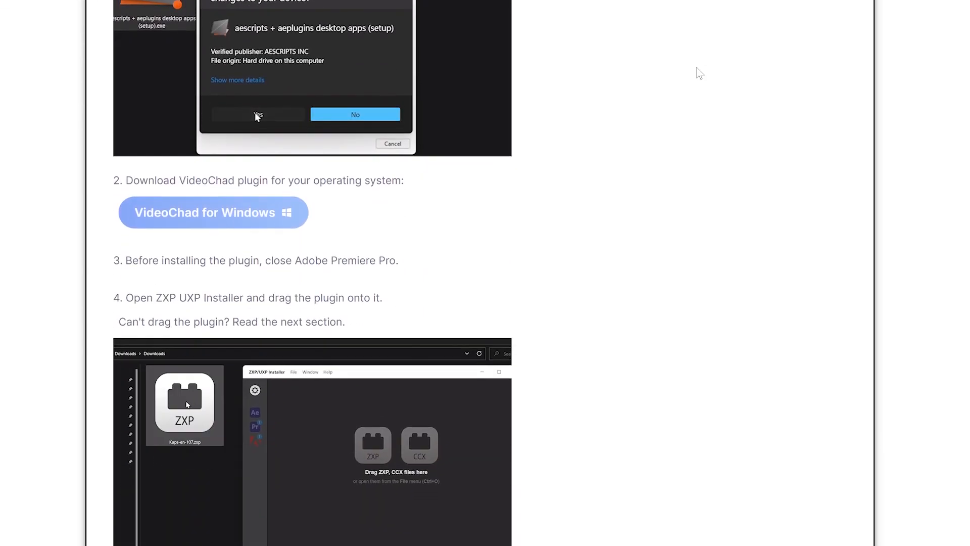
scroll(down, 3)
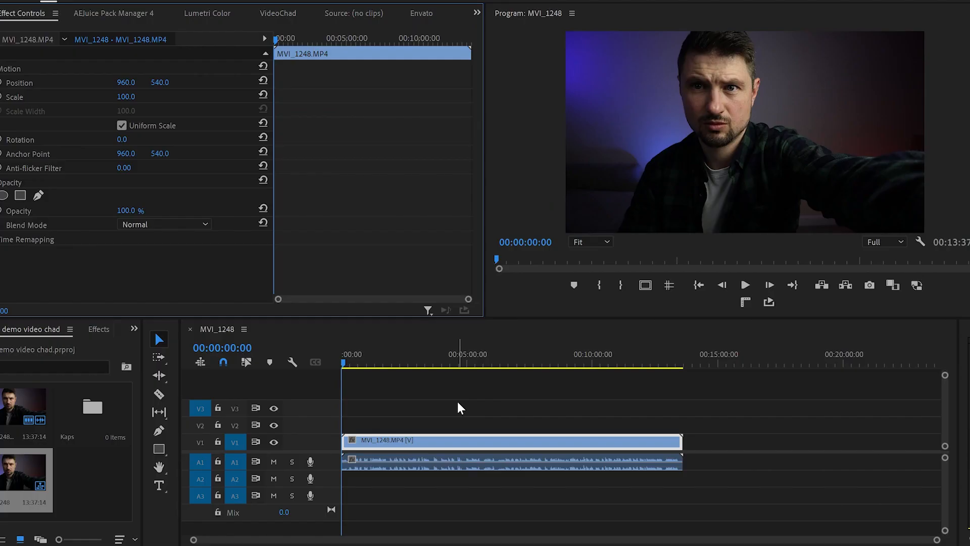
Show the VideoChat extension panel via Window > Extensions.
click(241, 12)
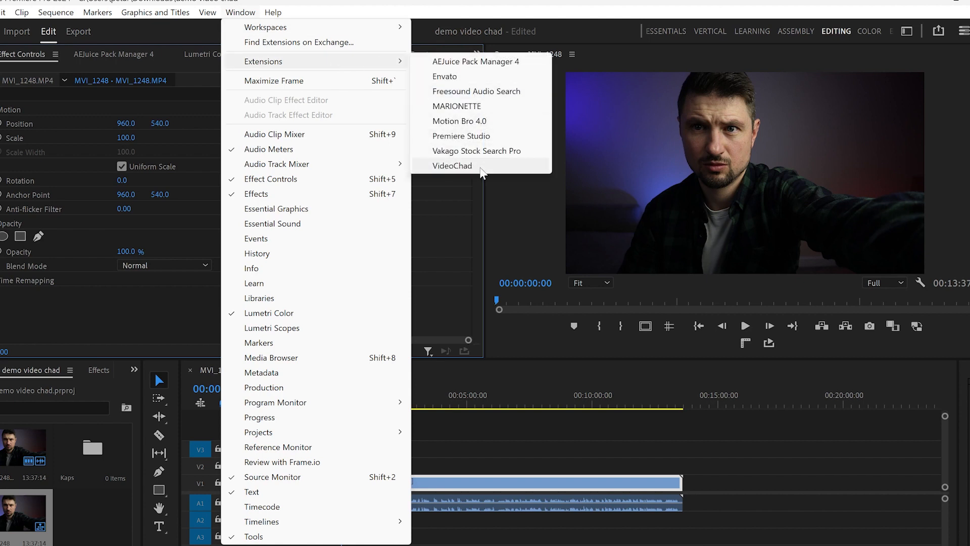
click(453, 165)
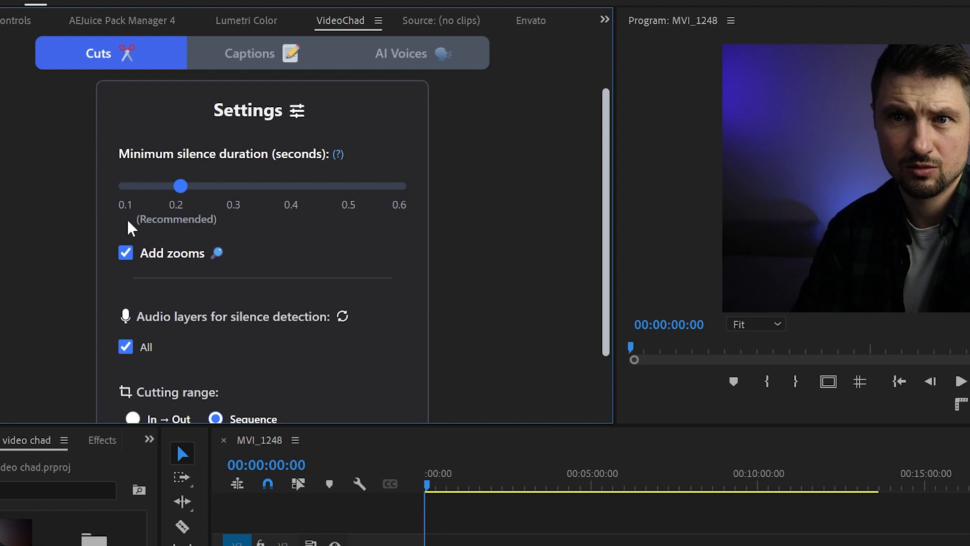
mouse_move(388, 234)
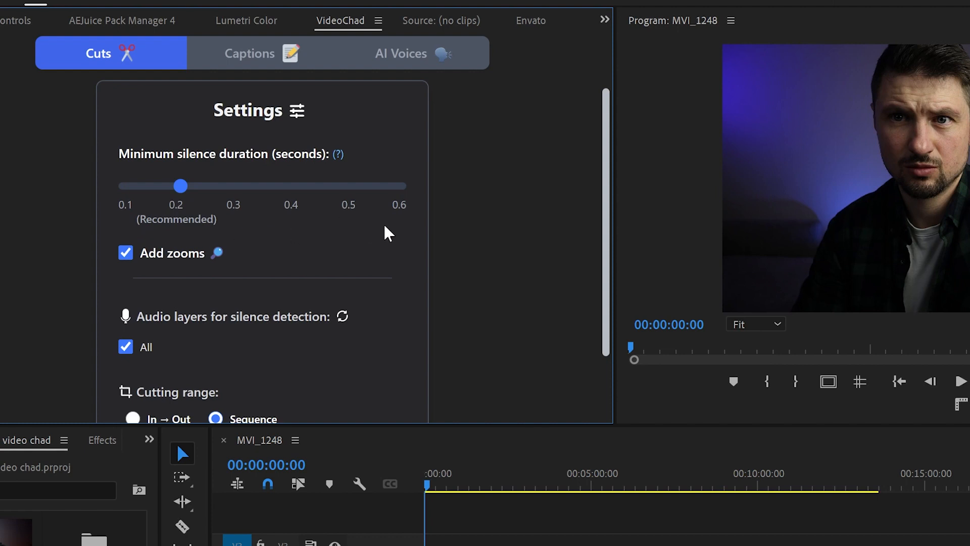
mouse_move(242, 231)
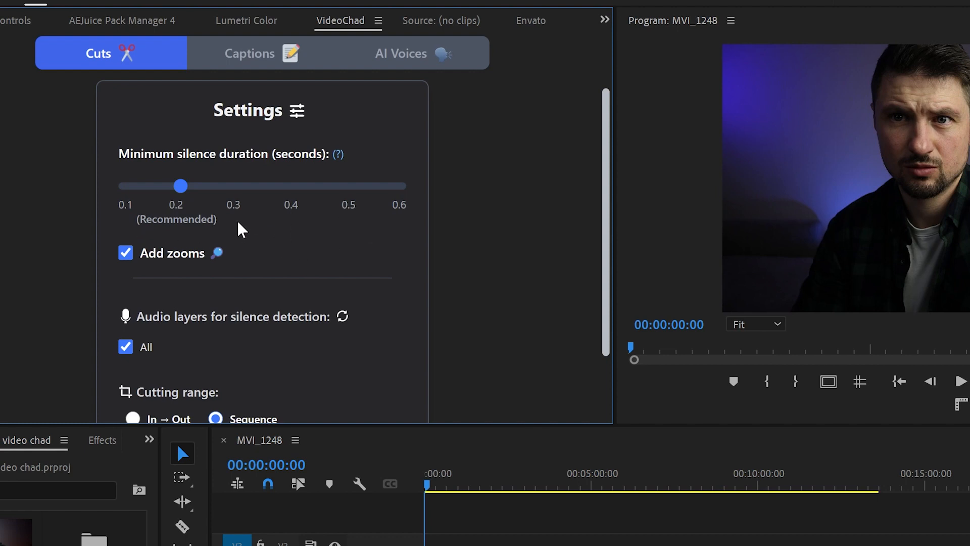
Cut silences of 0.2 s or longer across the whole Sequence with Add zooms enabled.
scroll(down, 3)
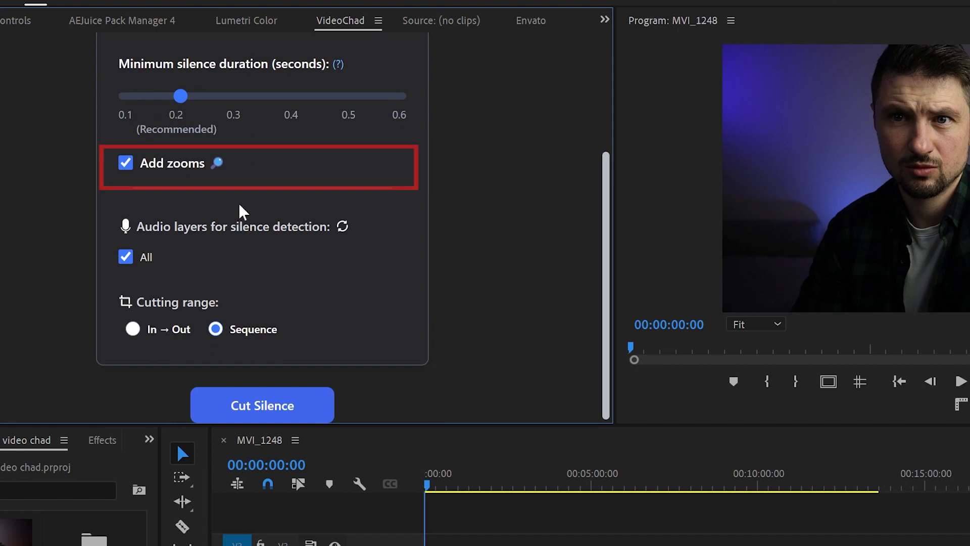
mouse_move(338, 288)
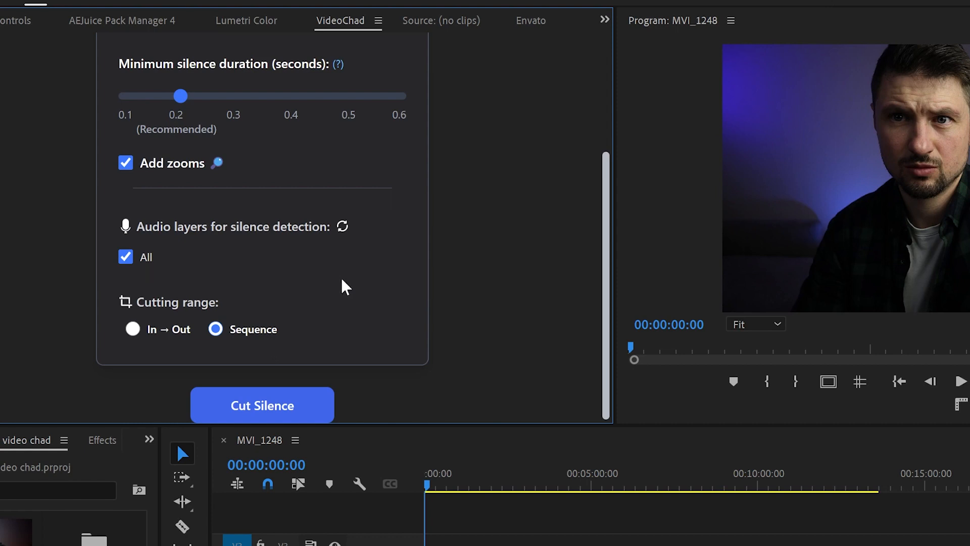
mouse_move(382, 289)
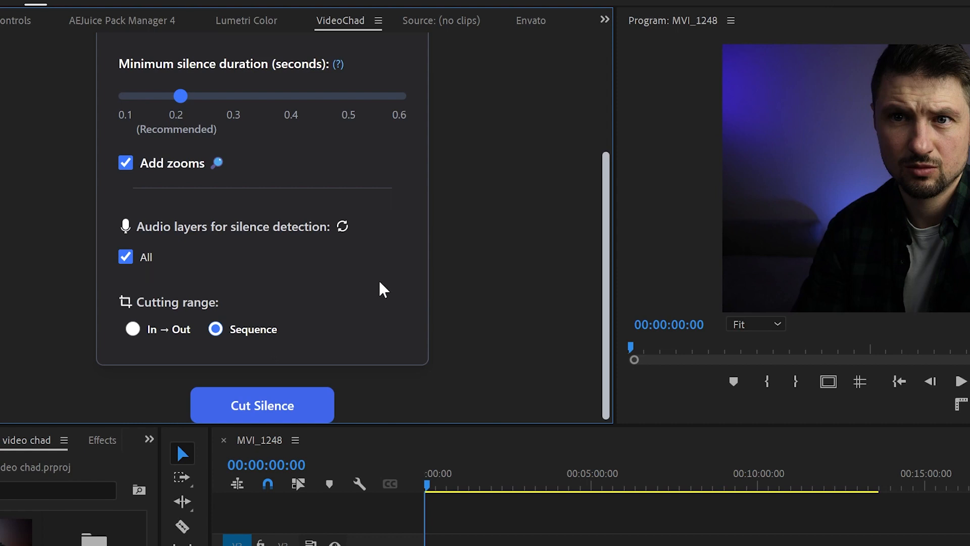
click(133, 328)
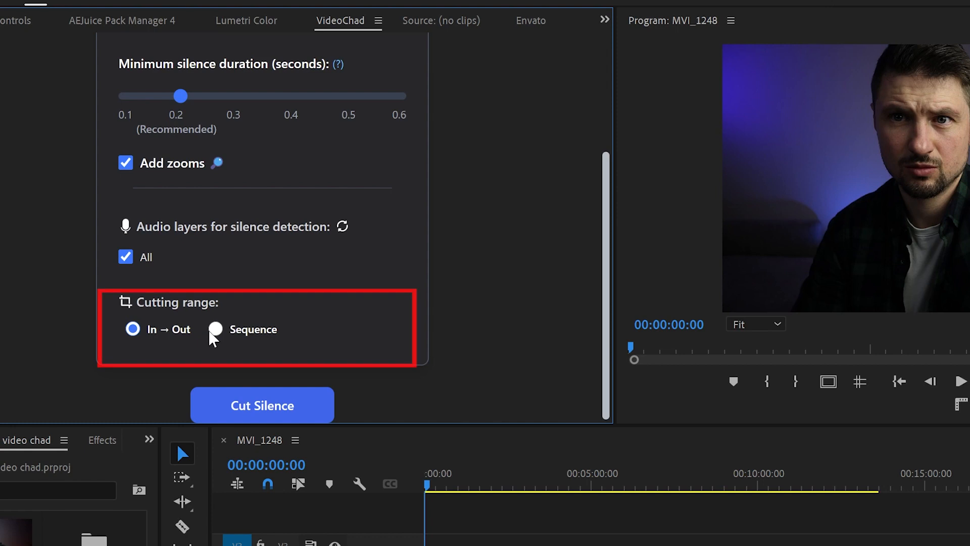
click(214, 329)
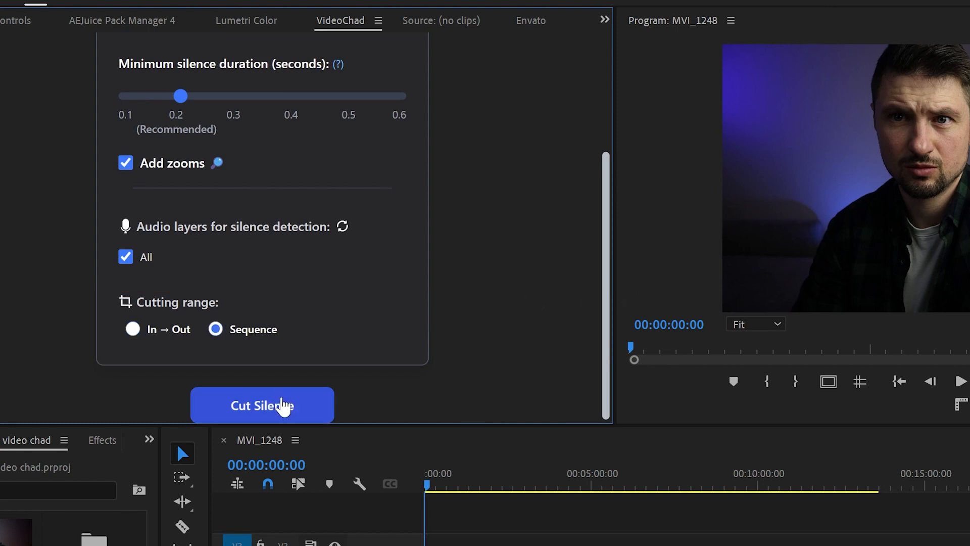
click(262, 404)
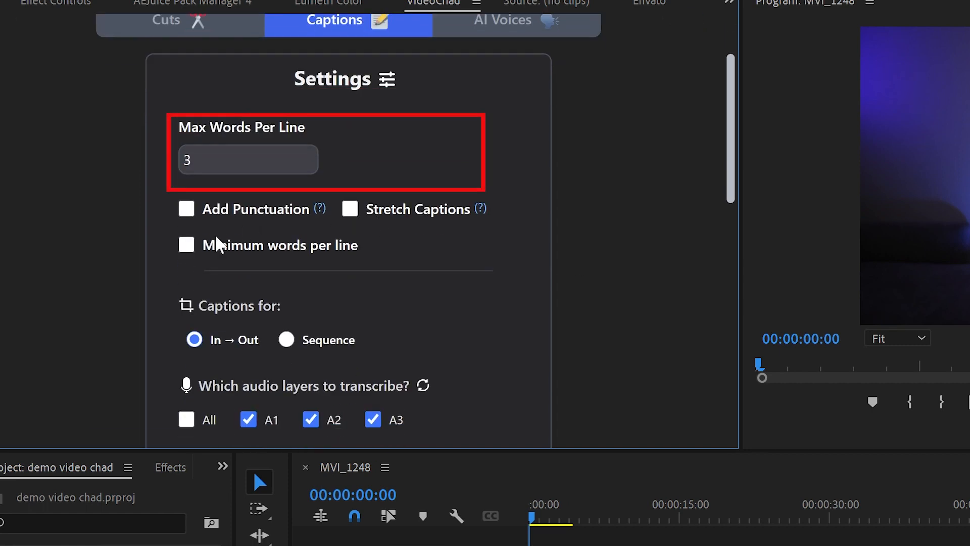
Set captions to 3 words per line for the Sequence, Hormozi (Jumping) style, font size 120.
click(247, 160)
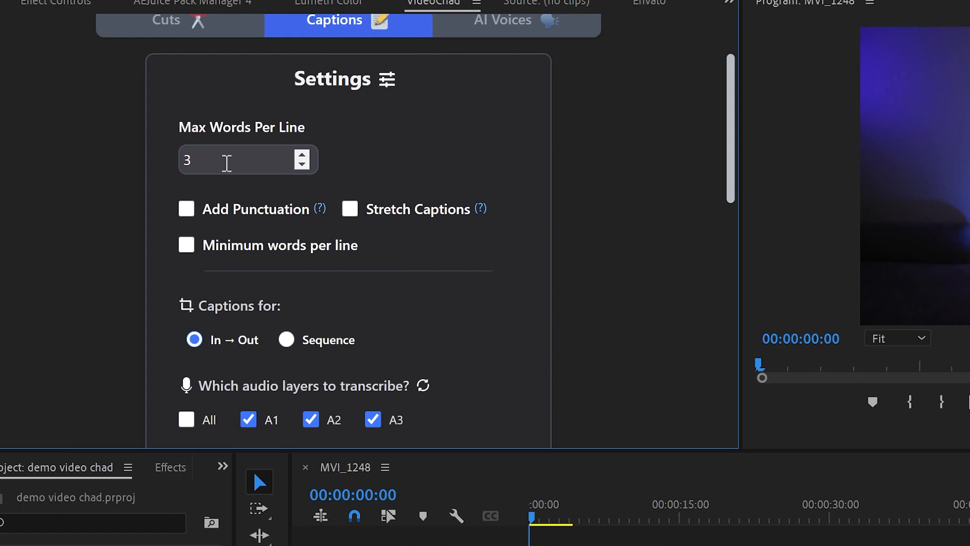
mouse_move(548, 222)
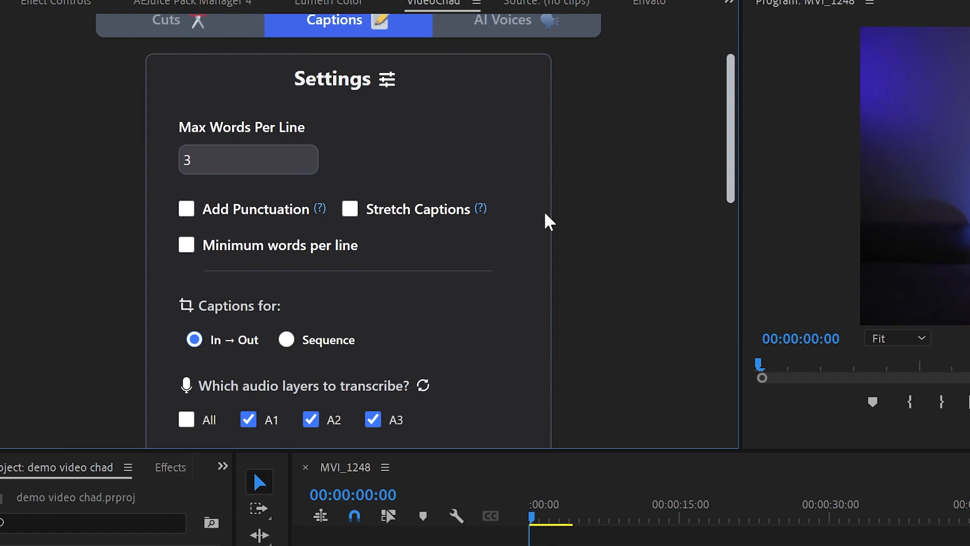
mouse_move(303, 219)
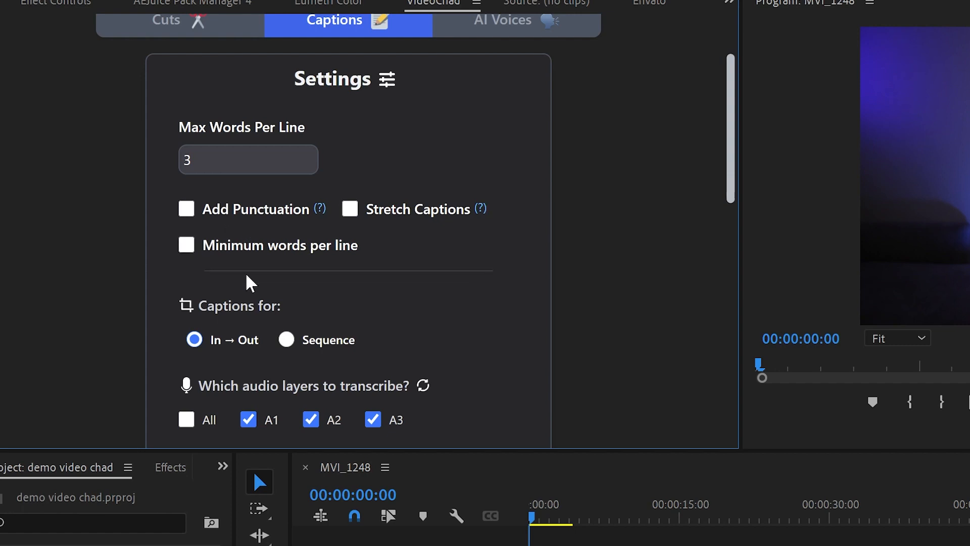
scroll(down, 3)
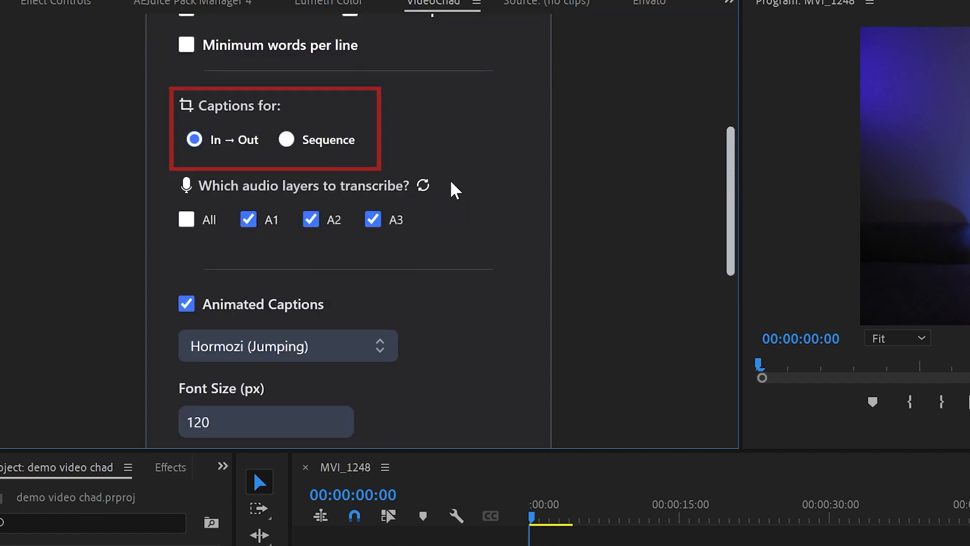
click(286, 132)
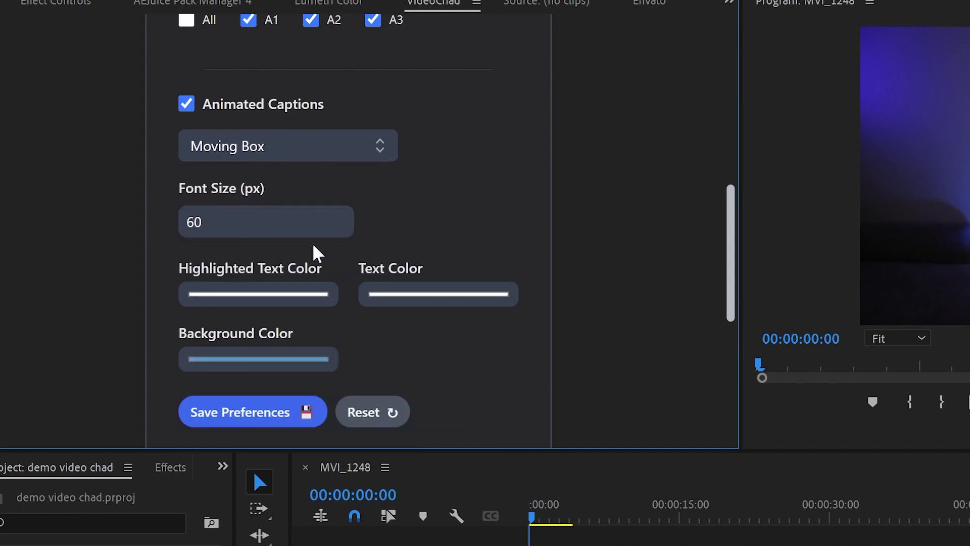
click(286, 145)
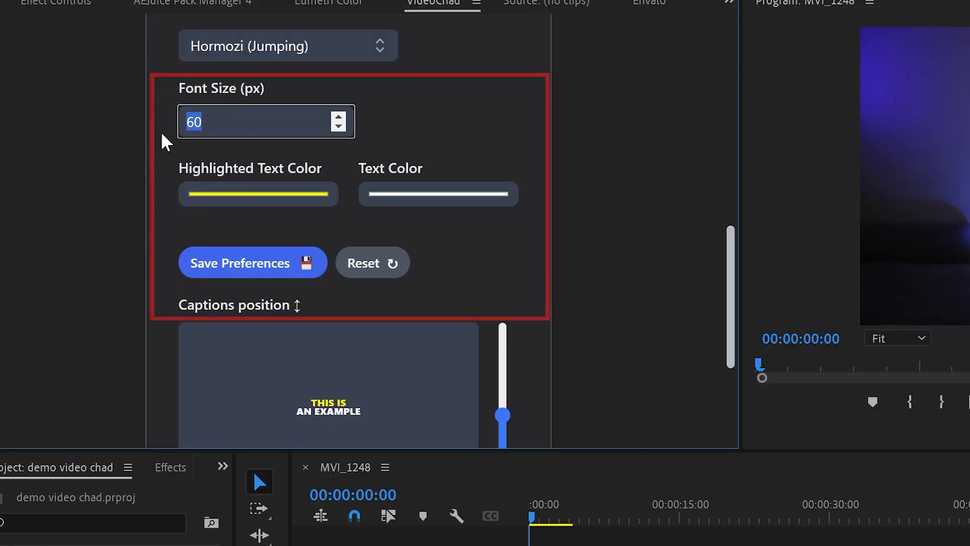
text(120)
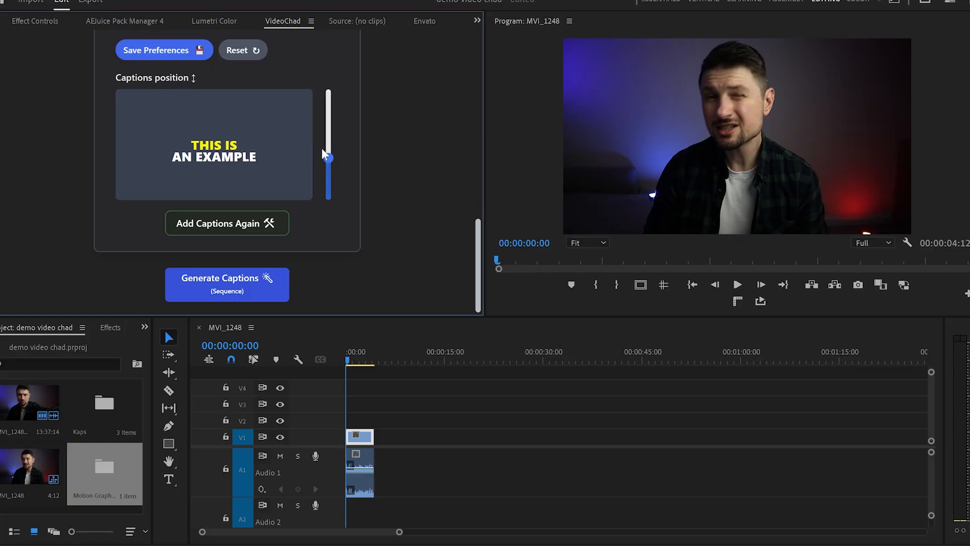
Position captions low in the frame and generate them for the sequence.
drag(327, 157, 328, 194)
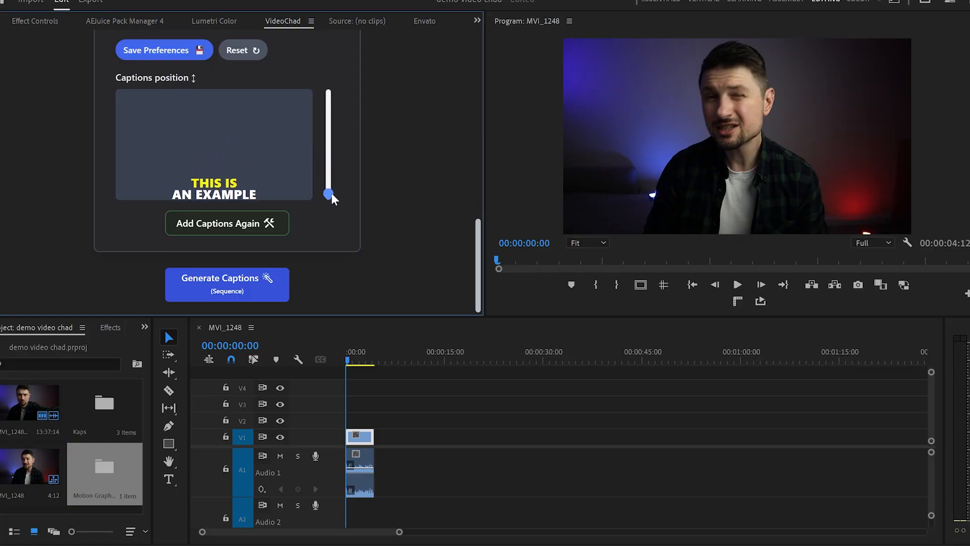
drag(327, 195, 328, 178)
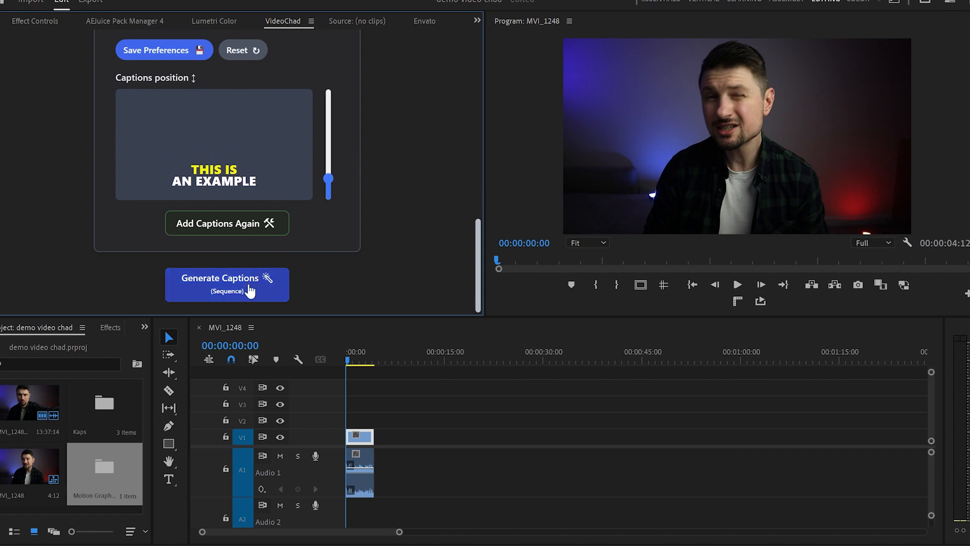
click(226, 284)
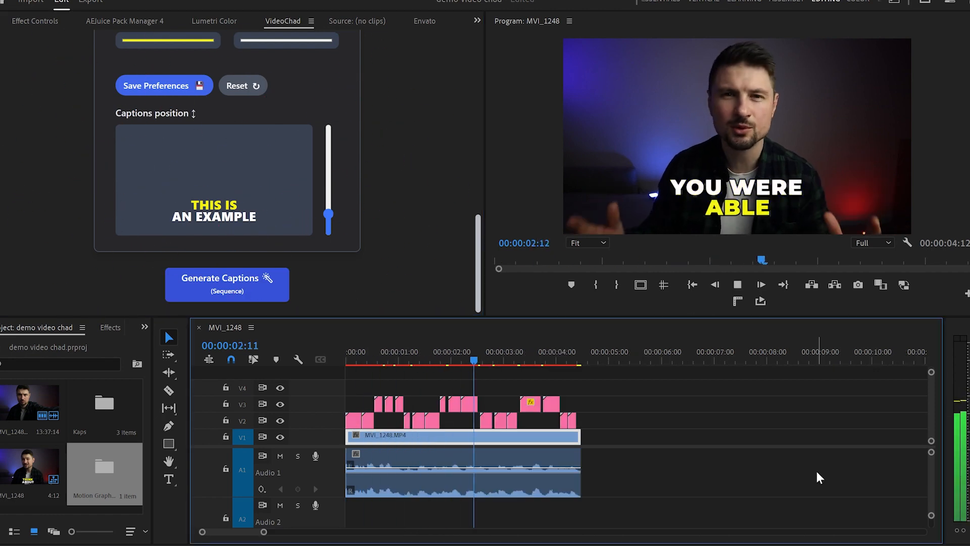
click(347, 93)
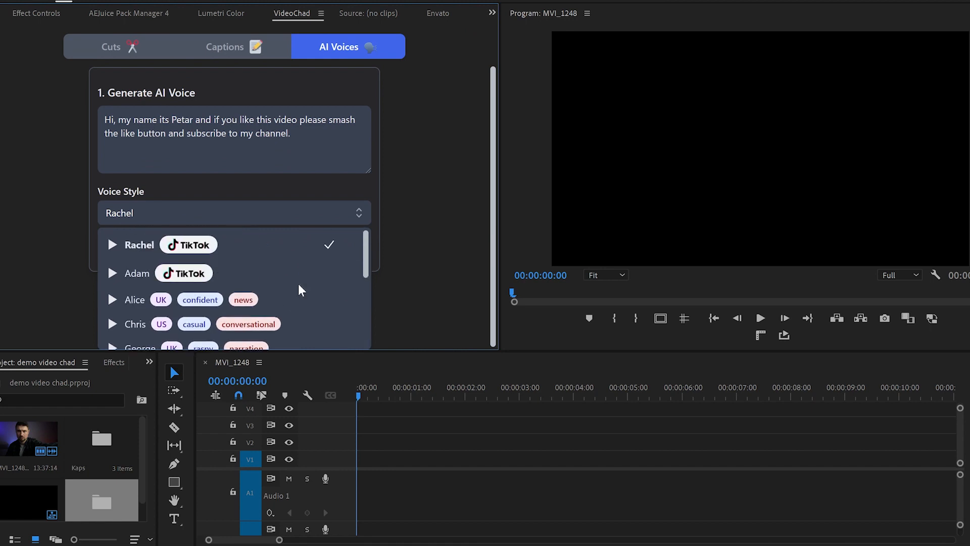
mouse_move(291, 272)
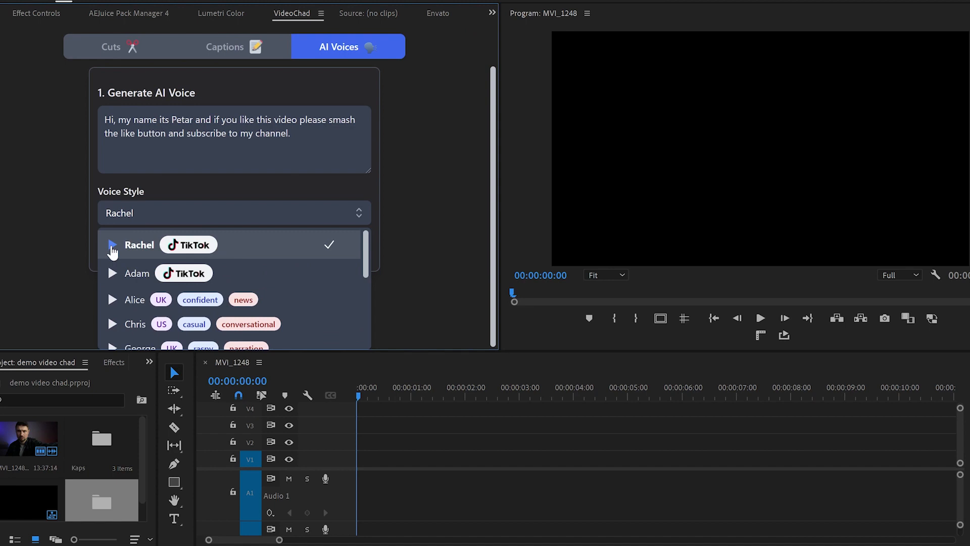
Preview the Rachel and Adam voices for the like-and-subscribe script.
click(112, 273)
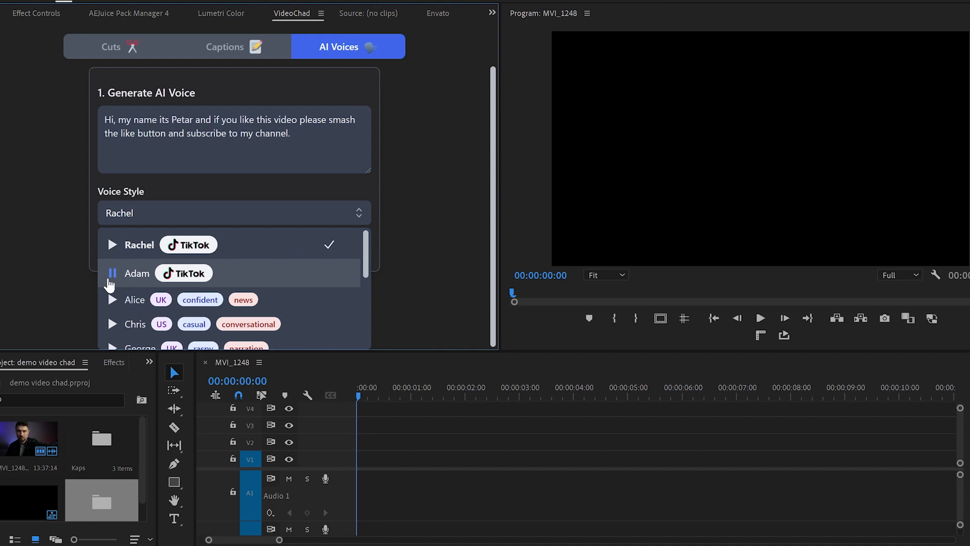
click(139, 347)
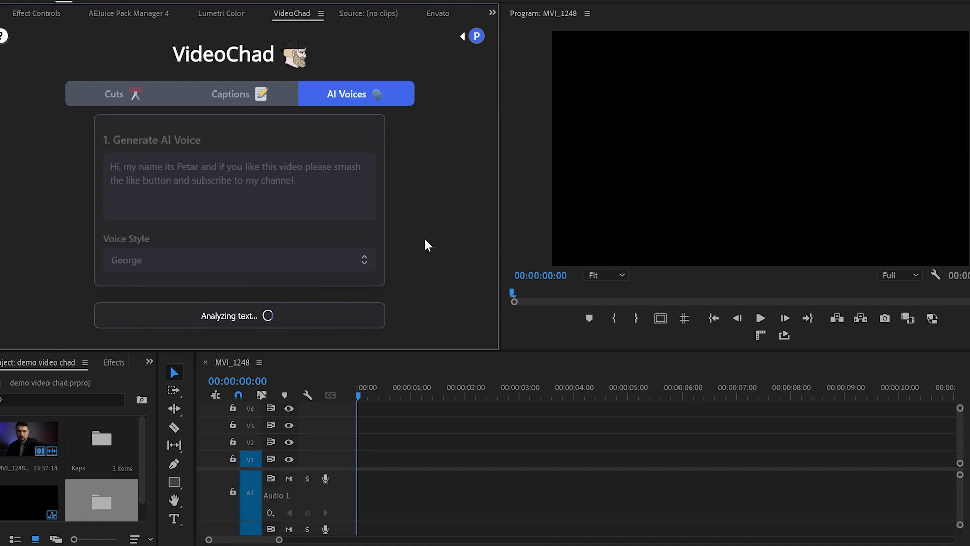
Add the generated George voiceover to the sequence.
scroll(down, 3)
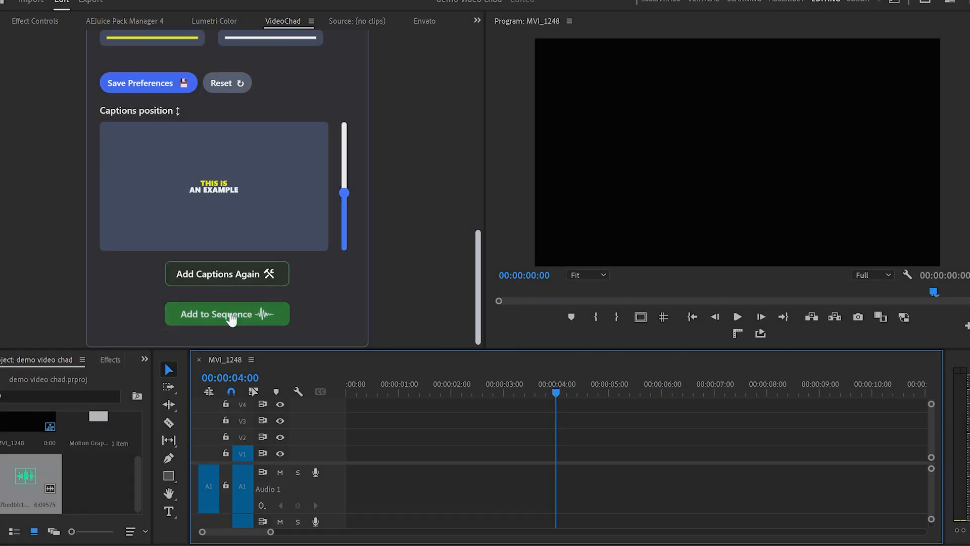
click(226, 313)
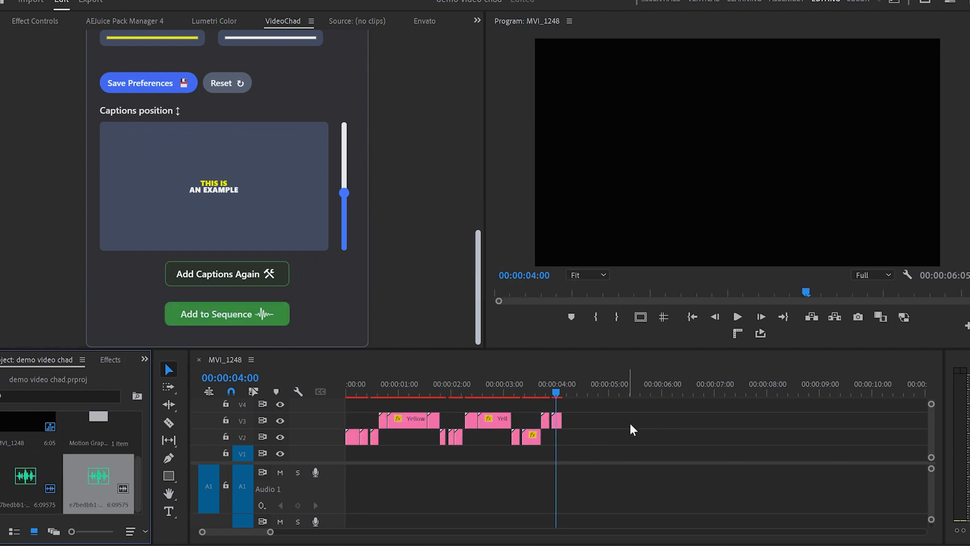